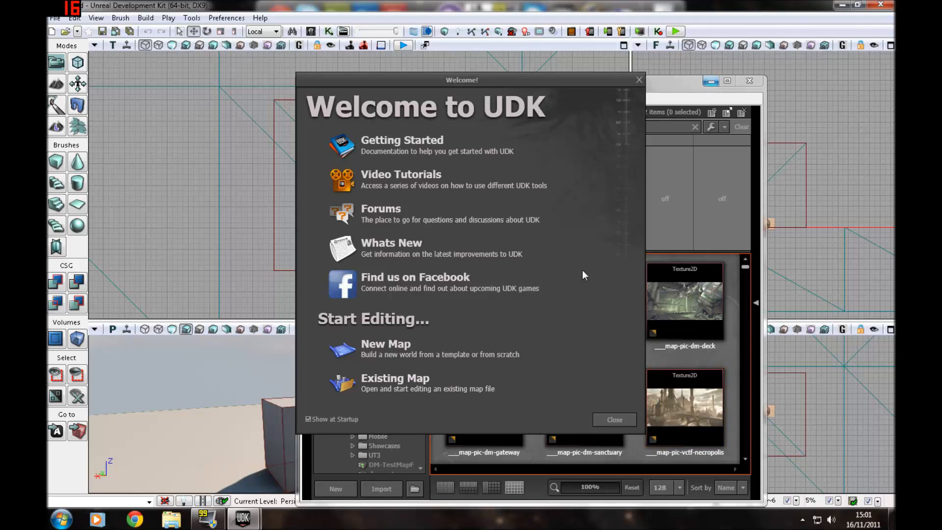
mouse_move(399, 382)
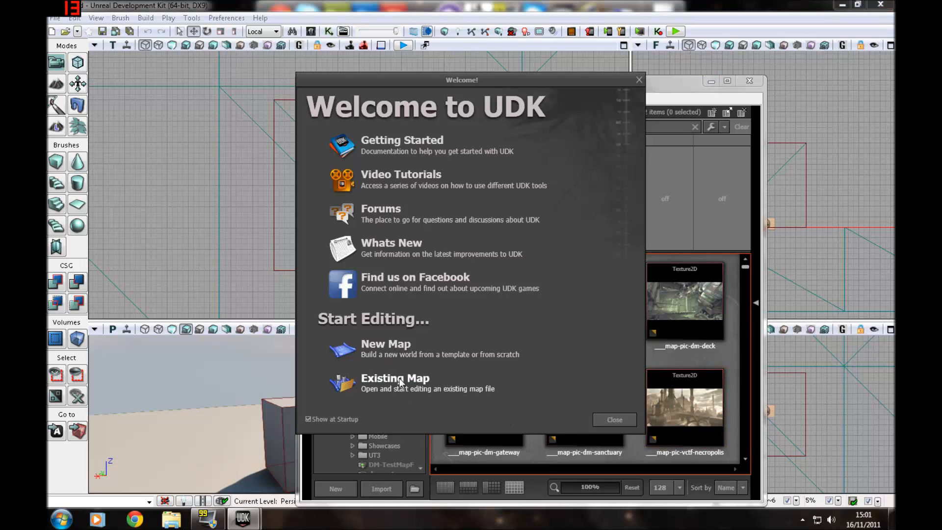
Step: Open the existing map dm-watermaptestcompleted.udk from the Welcome screen
left_click(396, 383)
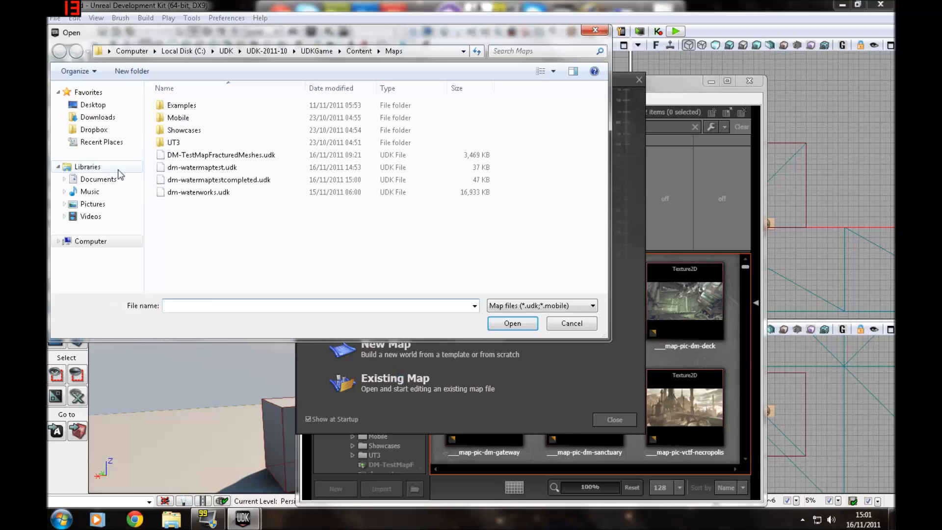
left_click(570, 323)
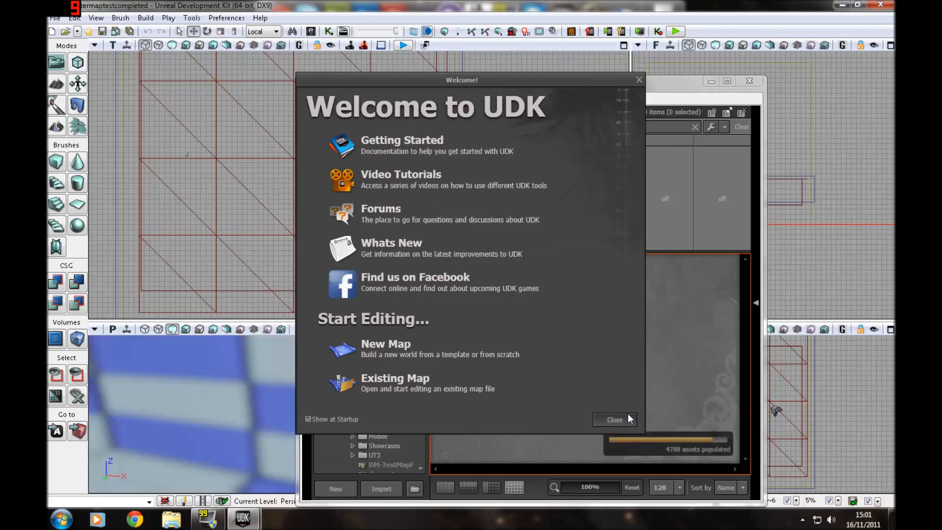
Step: Dismiss the Welcome dialog so the water test map's viewports are visible
left_click(613, 419)
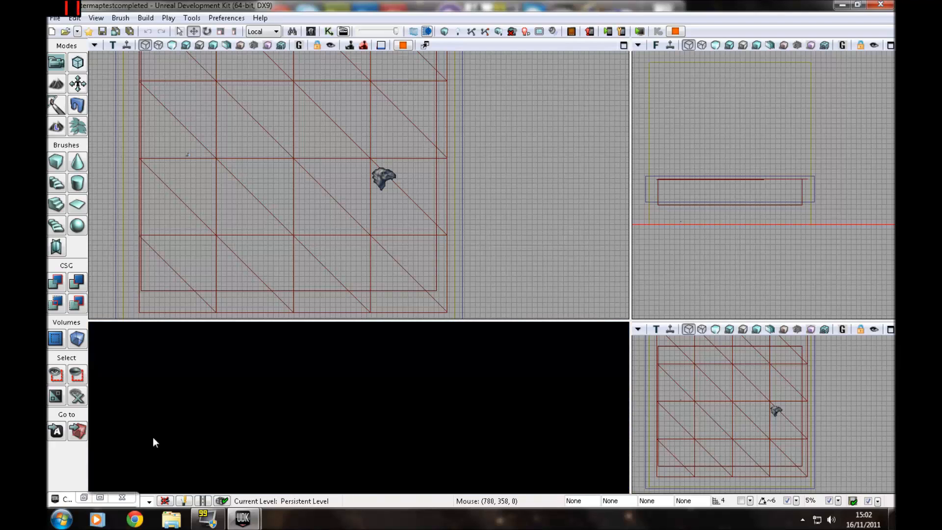
Step: Open the plain water test map from the map file dialog
left_click(64, 31)
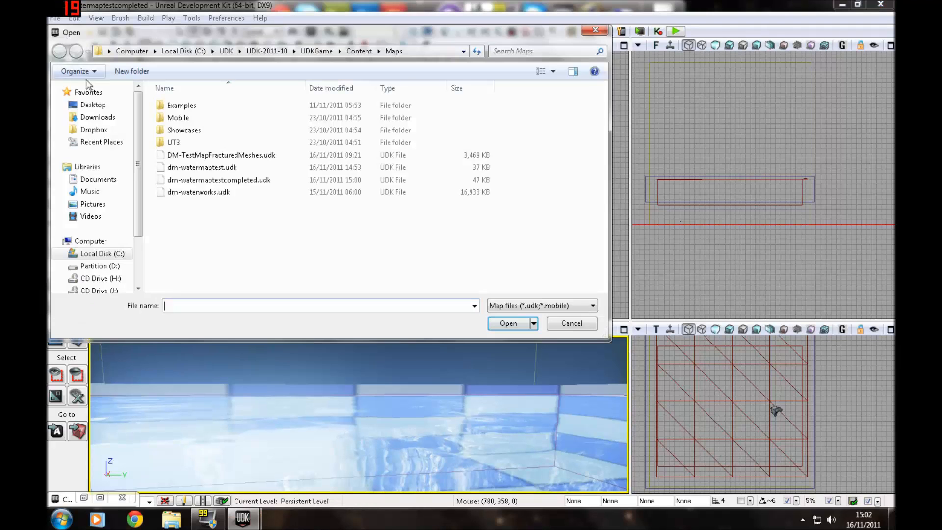
left_click(201, 167)
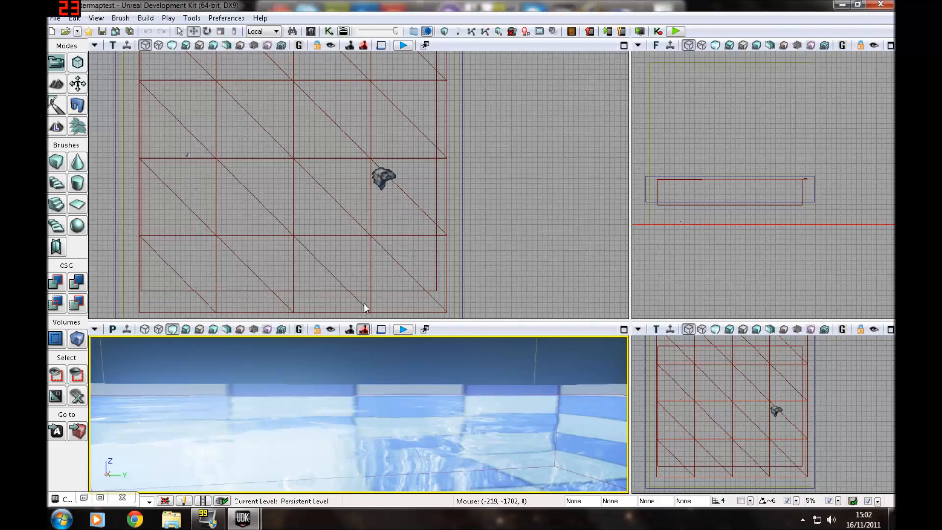
left_click(65, 31)
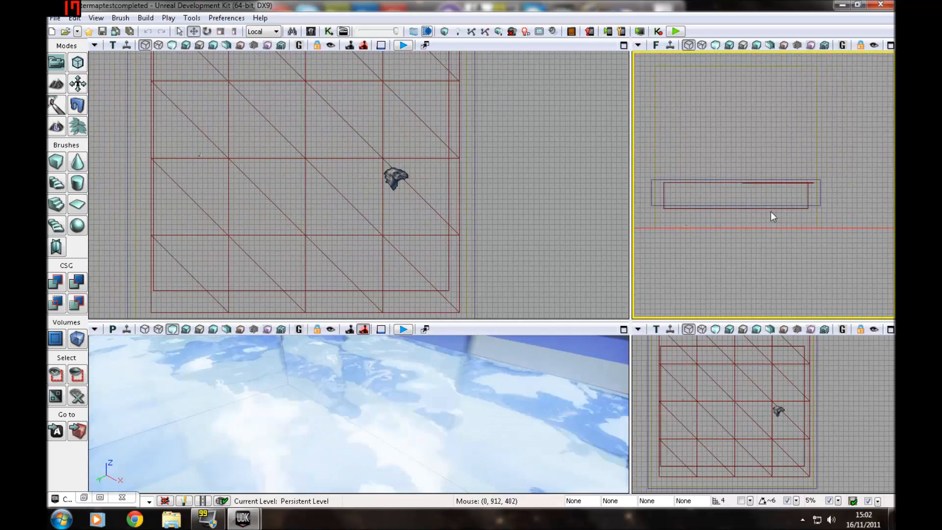
Step: Inspect the UTWaterVolume's properties, then open the PostProcessVolume's properties
left_click(396, 177)
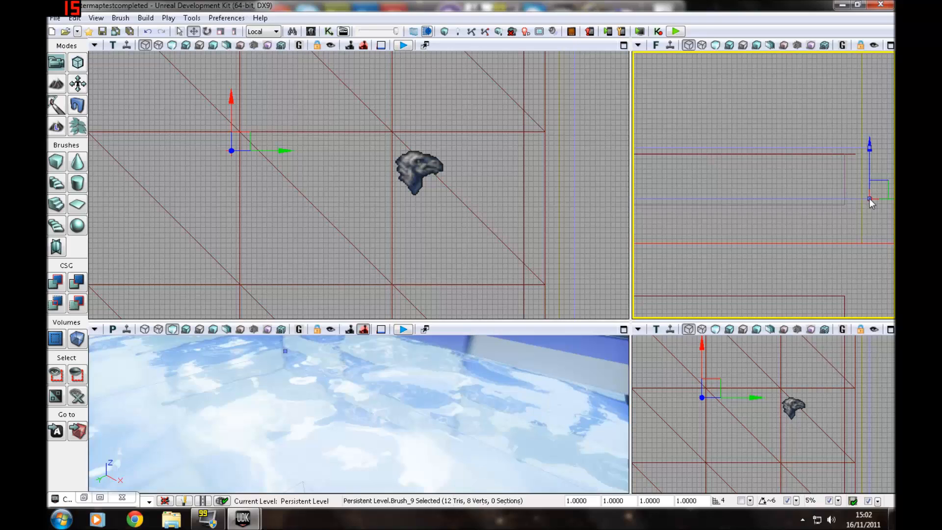
right_click(870, 198)
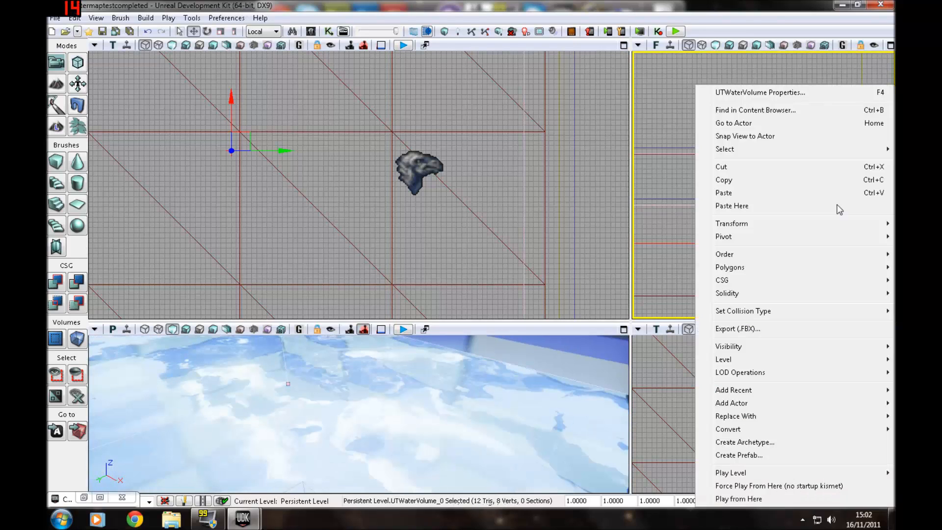
left_click(760, 92)
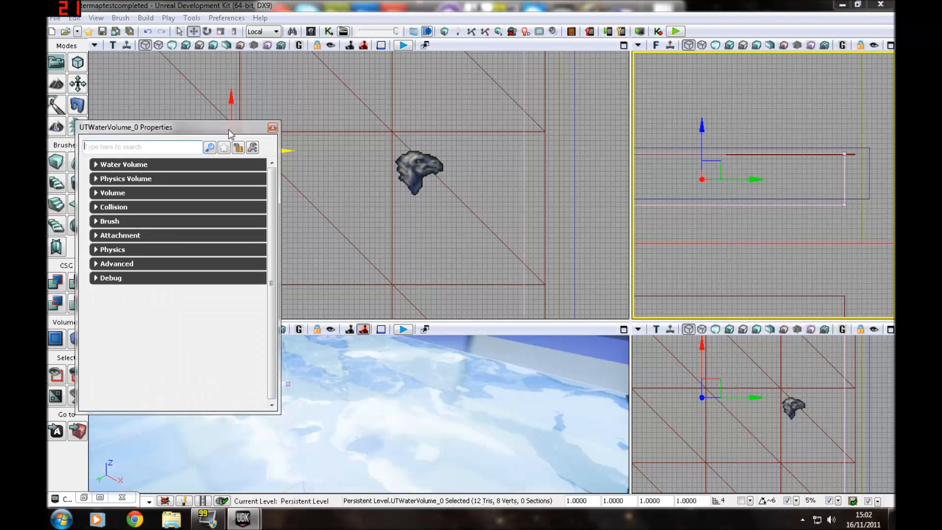
left_click(272, 128)
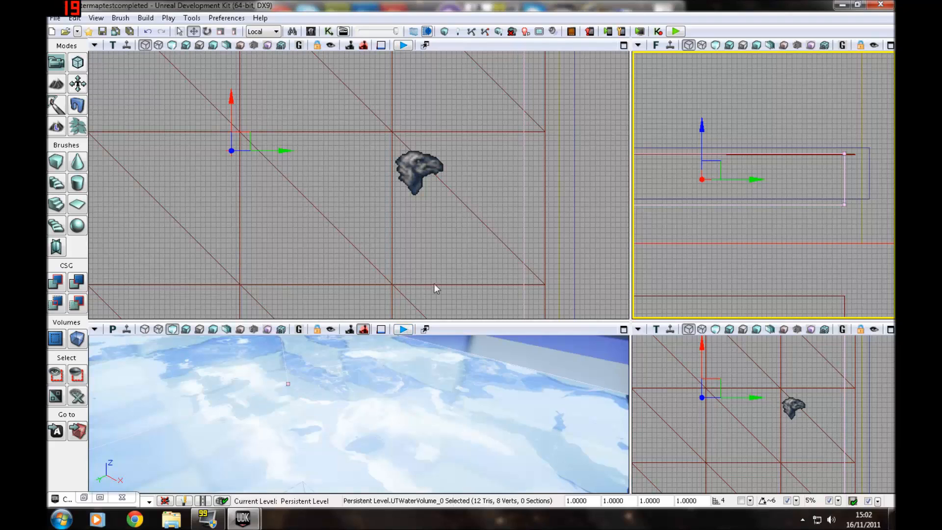
mouse_move(504, 201)
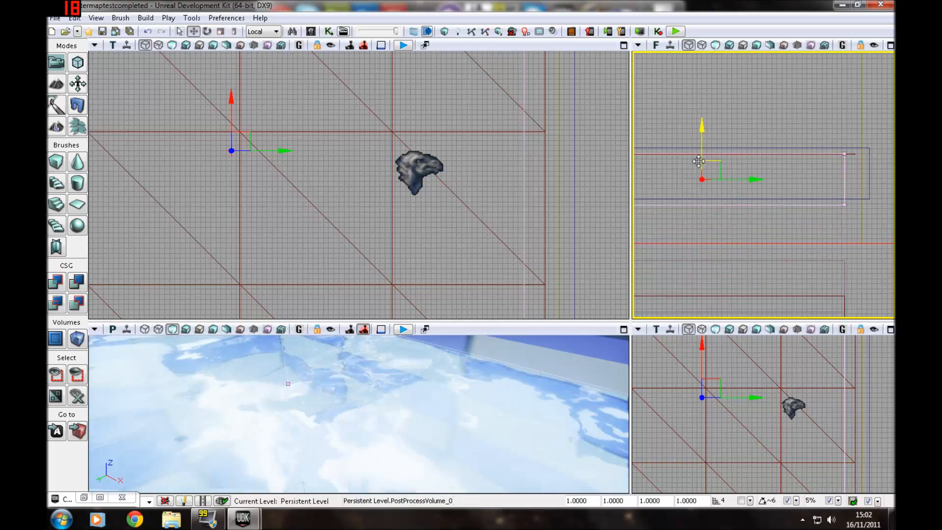
right_click(701, 161)
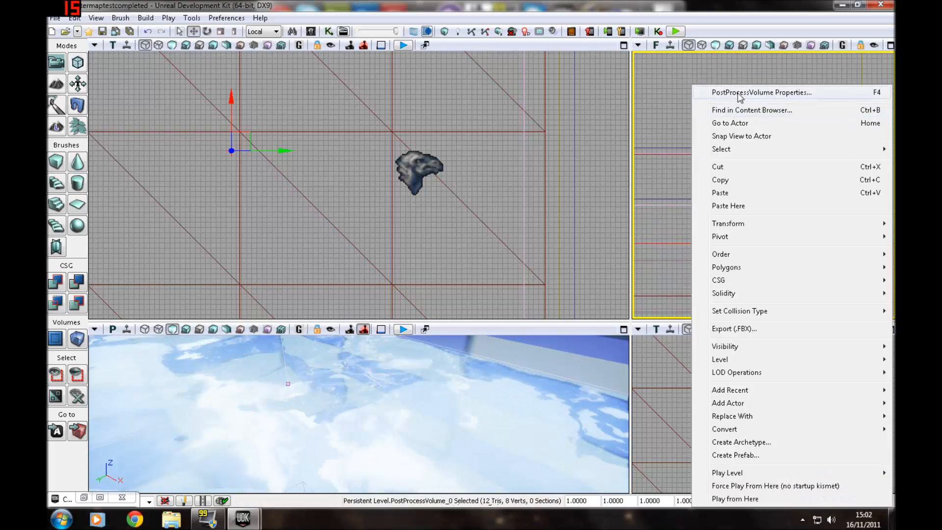
left_click(761, 91)
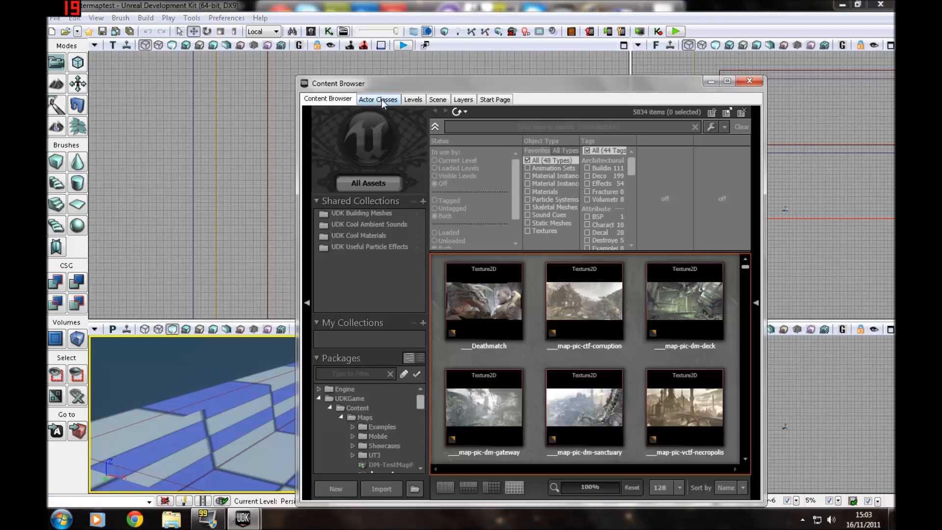
Step: In Actor Classes, expand Fluid and select FluidSurfaceActor for placement in the pool
left_click(378, 99)
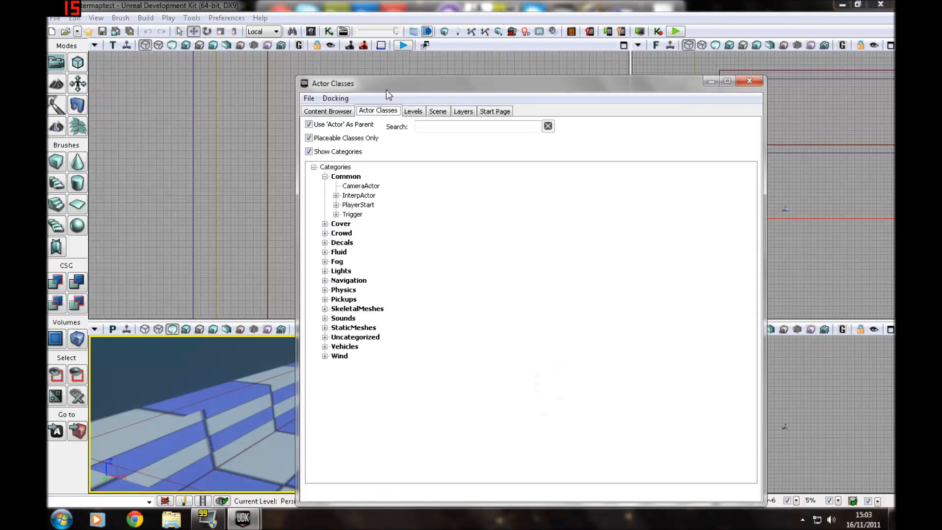
left_click_drag(388, 83, 552, 62)
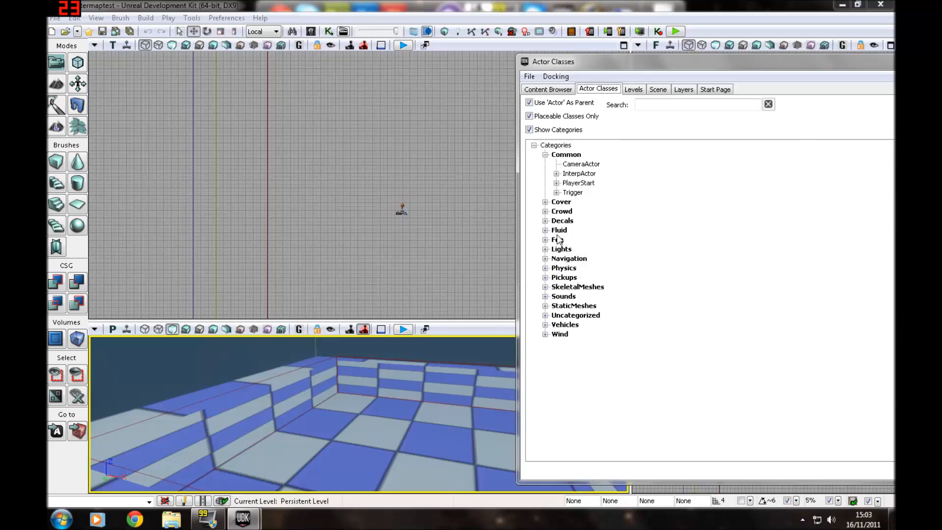
left_click(546, 230)
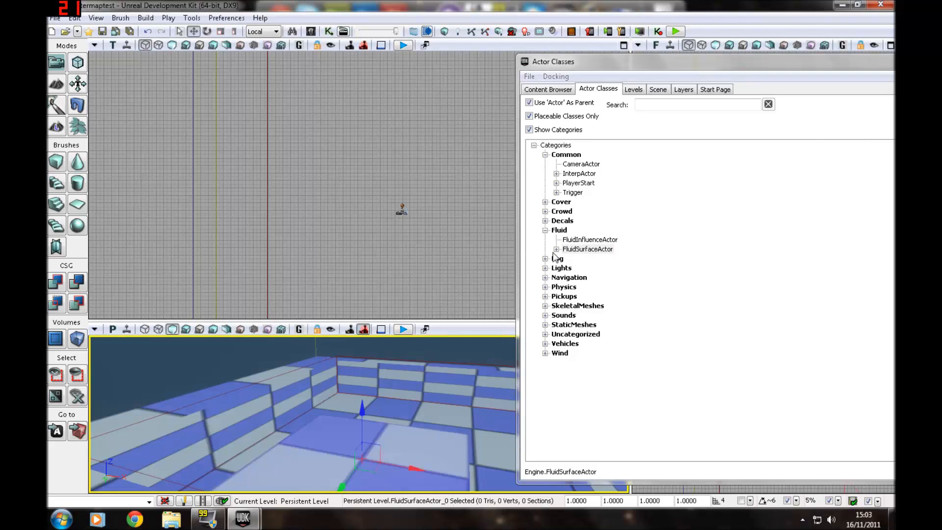
left_click(588, 248)
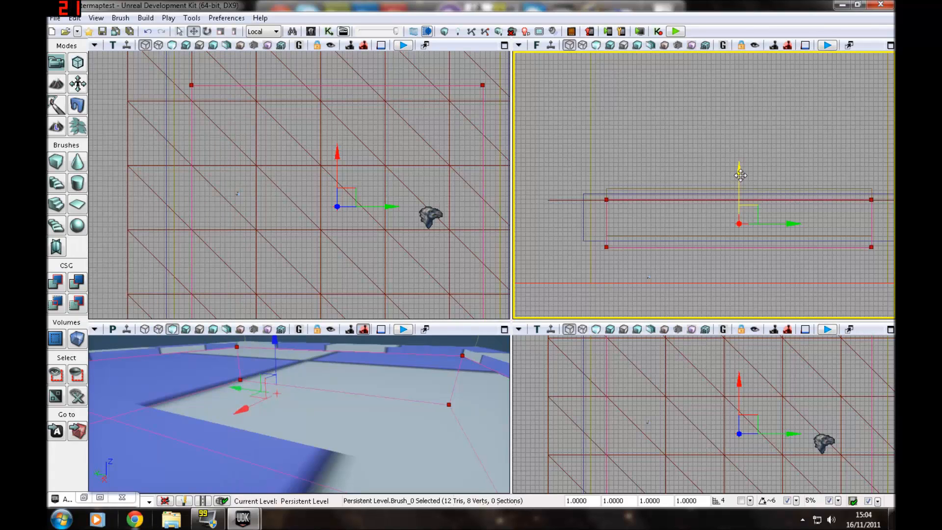
Step: Enable depth of field on the post process volume with MaxFar 0.3 and focus distance 96
left_click_drag(739, 175, 745, 235)
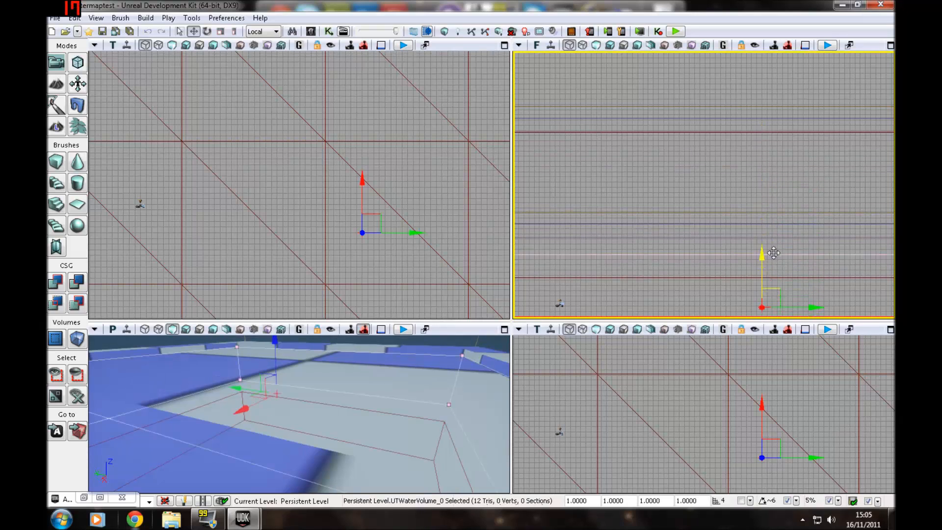
right_click(774, 253)
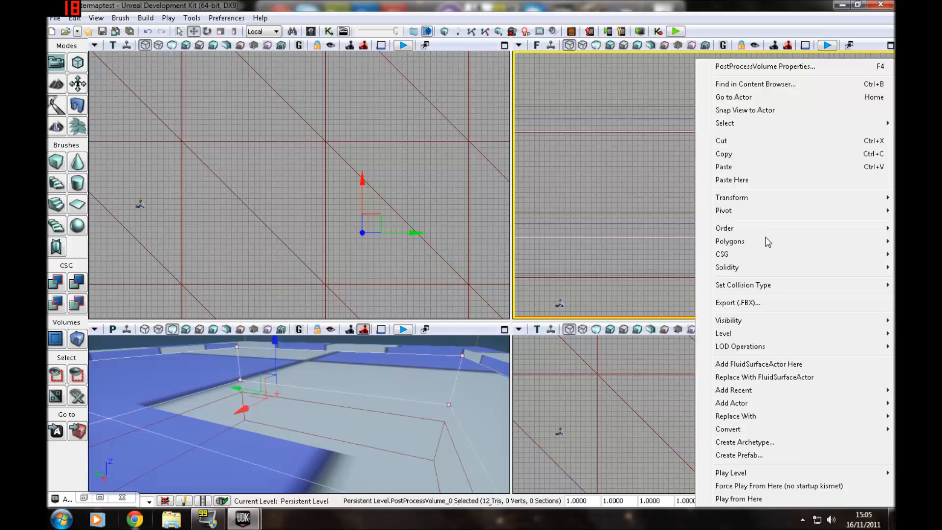
left_click(763, 66)
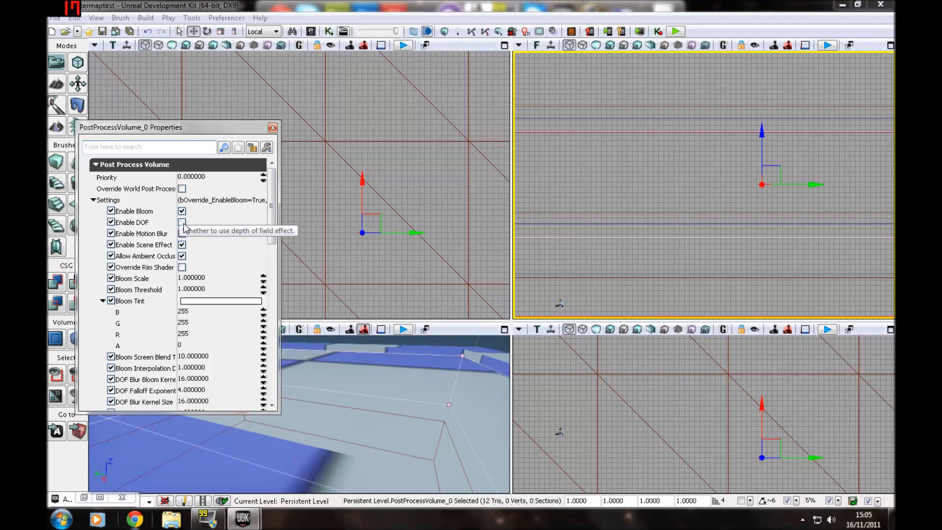
left_click(182, 222)
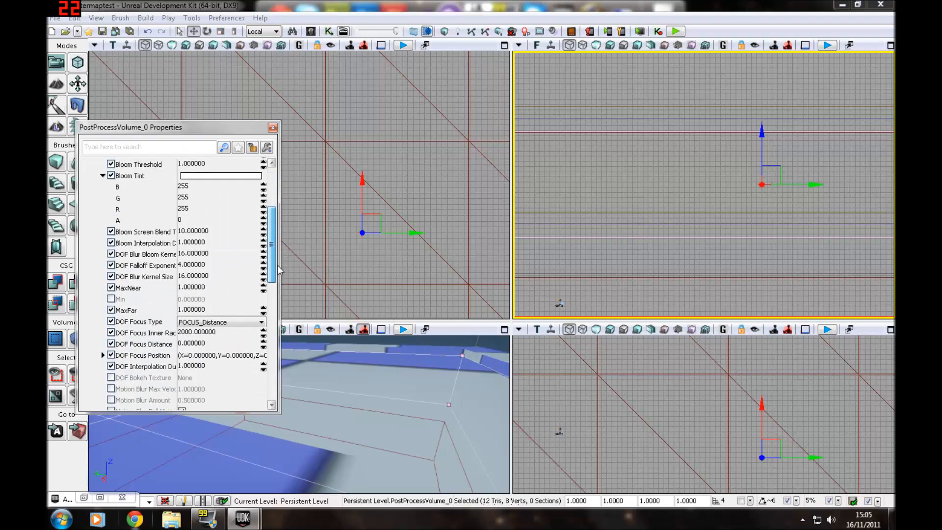
scroll("down", 3)
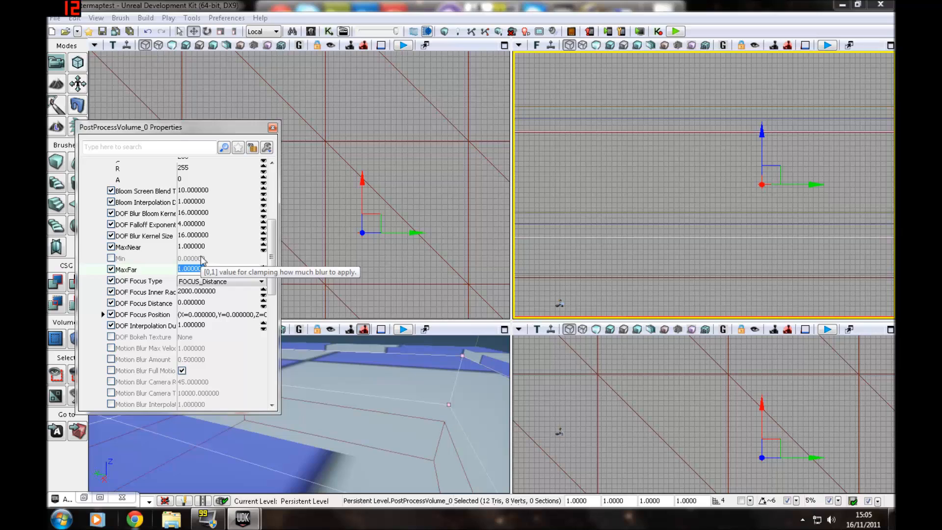
type("0.")
left_click(219, 302)
type("96.000000")
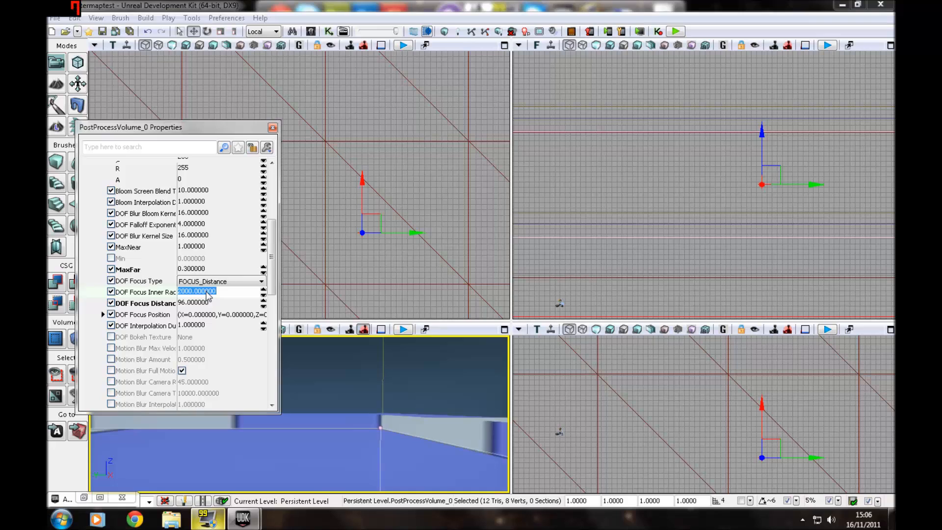
Step: Change DOF Focus Inner Radius from 2000 to 100 and commit the value
type("100.000000")
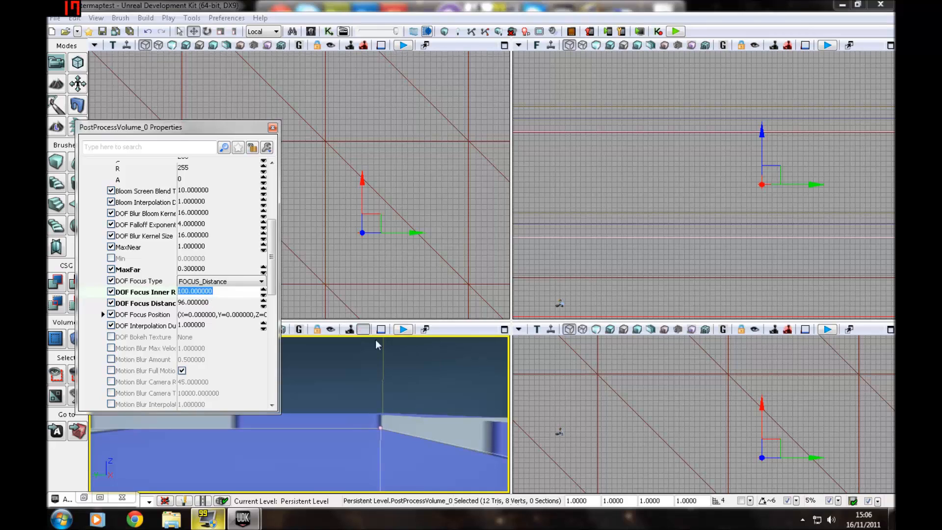
left_click(403, 45)
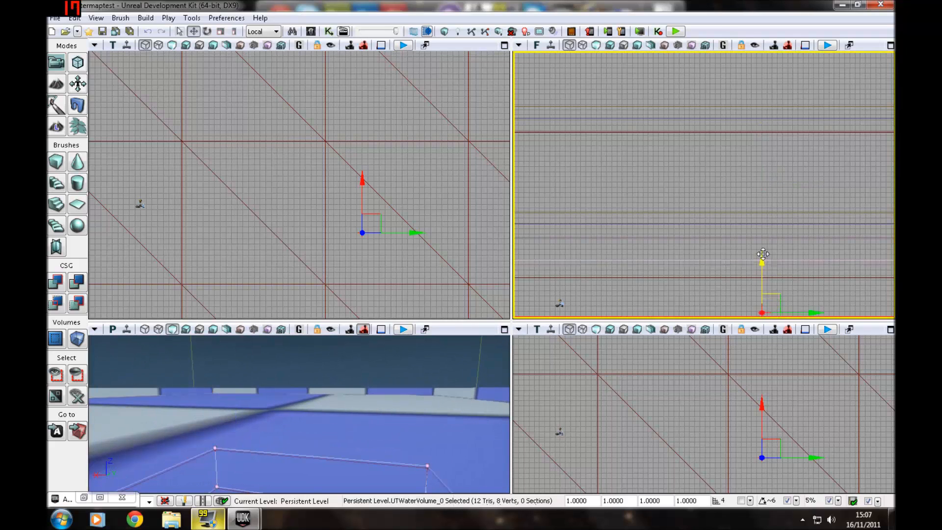
Step: Drag the UTWaterVolume upward and turn on Realtime in the perspective viewport
left_click_drag(762, 254, 766, 231)
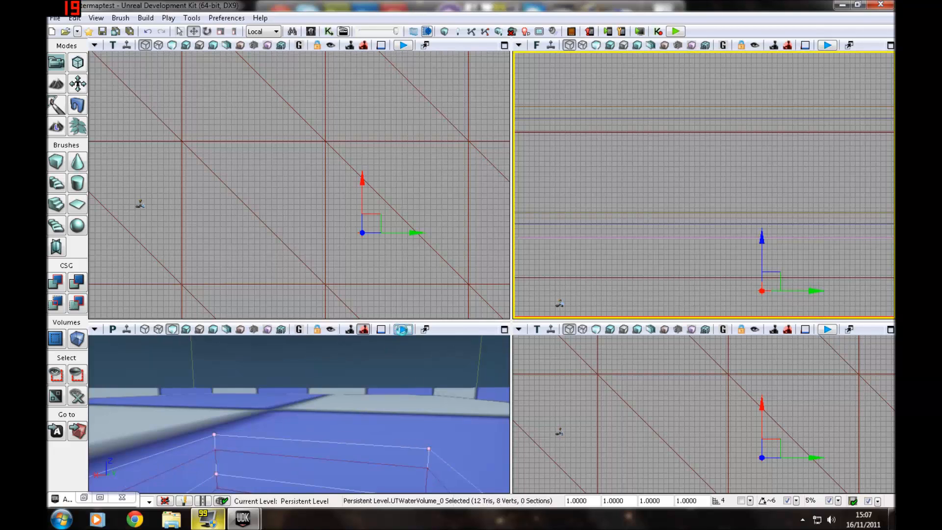
left_click(675, 30)
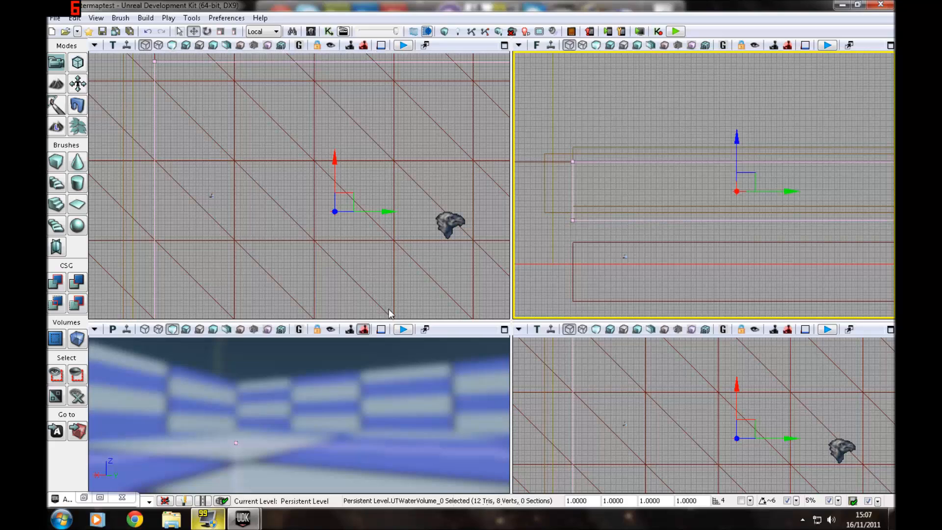
left_click(404, 328)
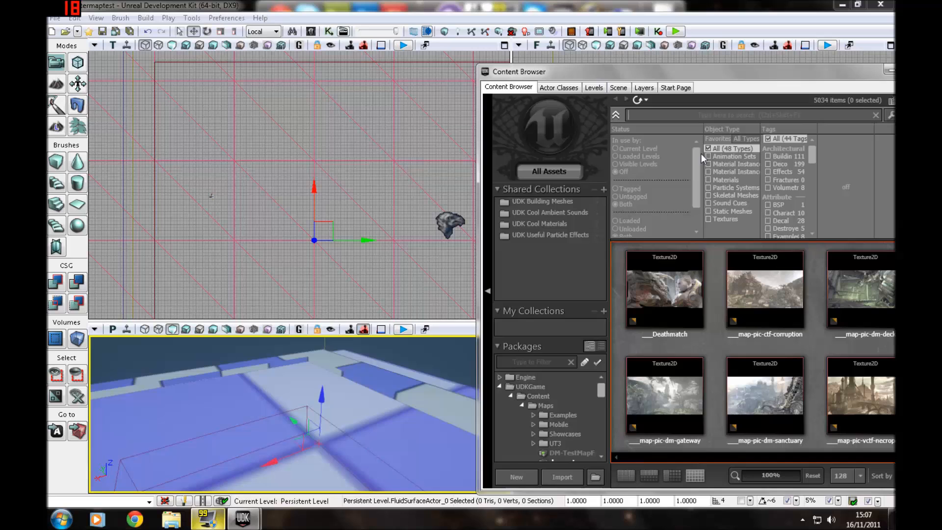
Step: Search 'water', apply M_UN_Liquid_BSP_BlueWater02 to the fluid surface, then open the GooPot material
type("water")
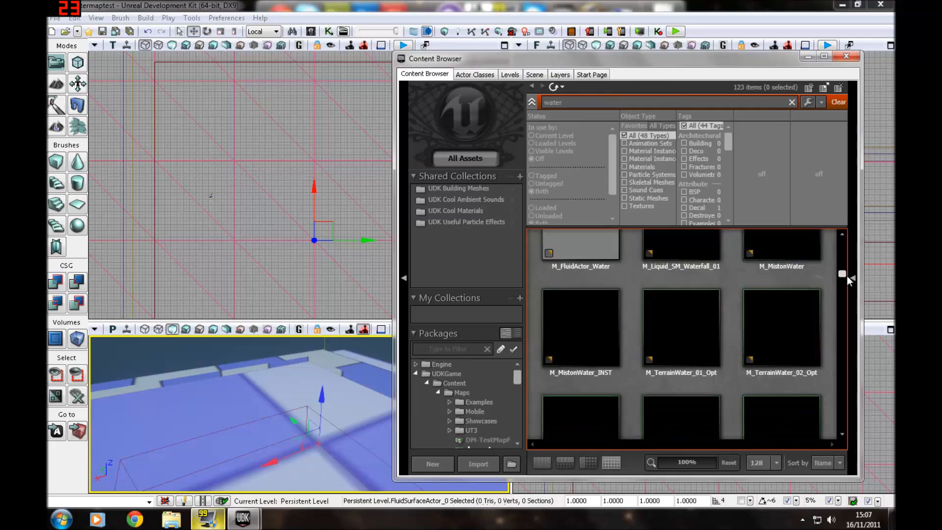
scroll("down", 3)
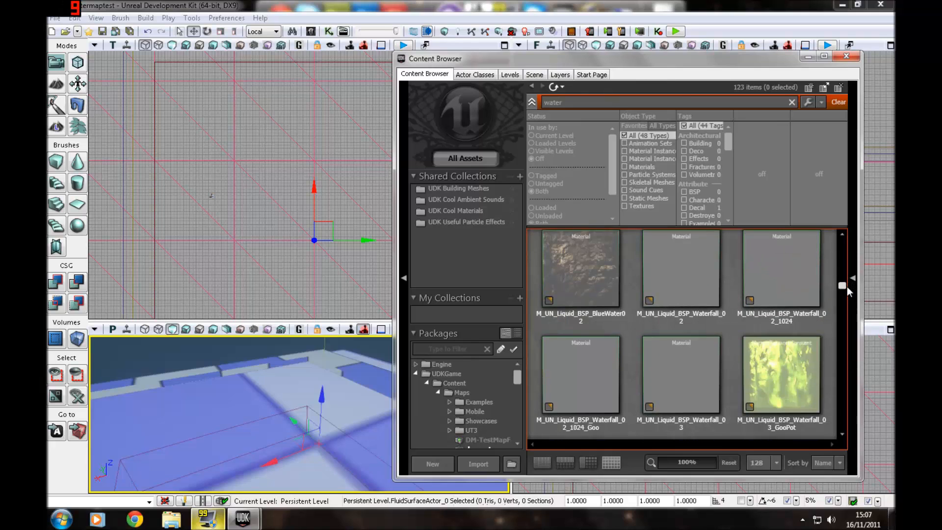
left_click(580, 295)
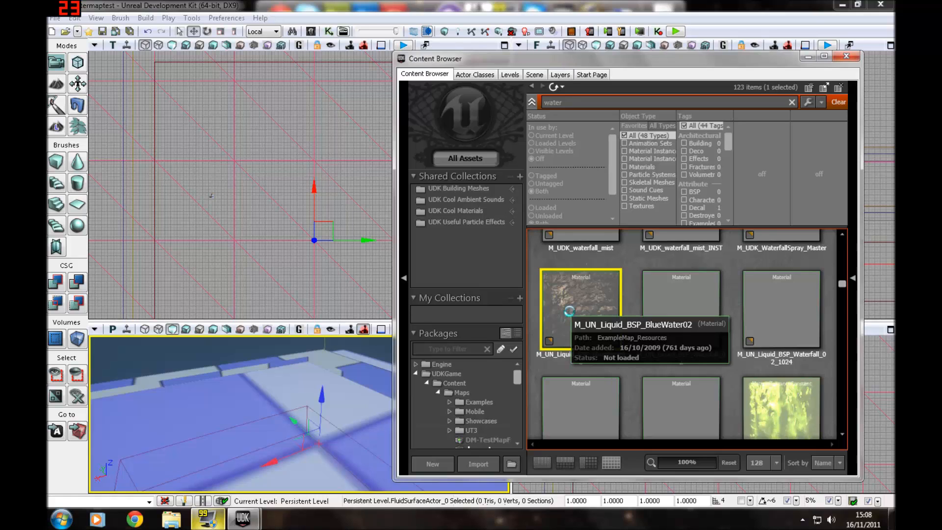
double_click(581, 307)
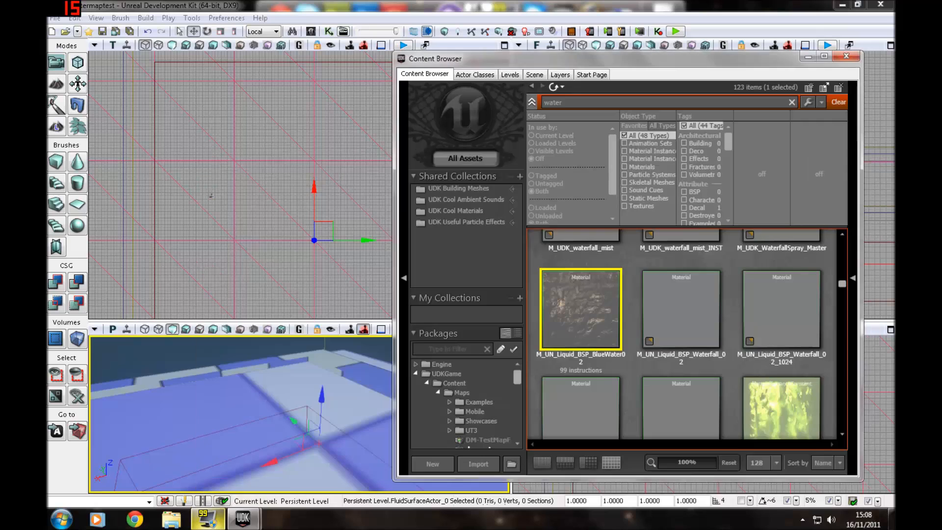
right_click(231, 400)
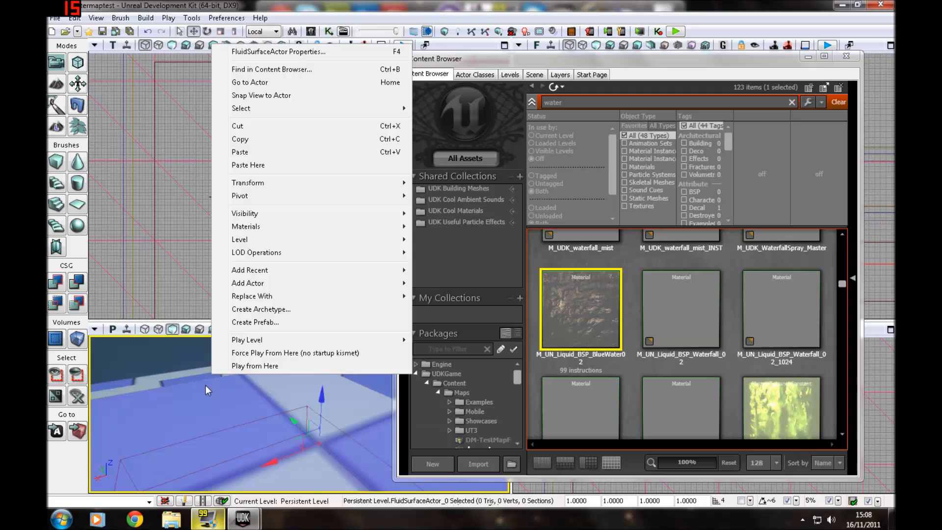
mouse_move(246, 227)
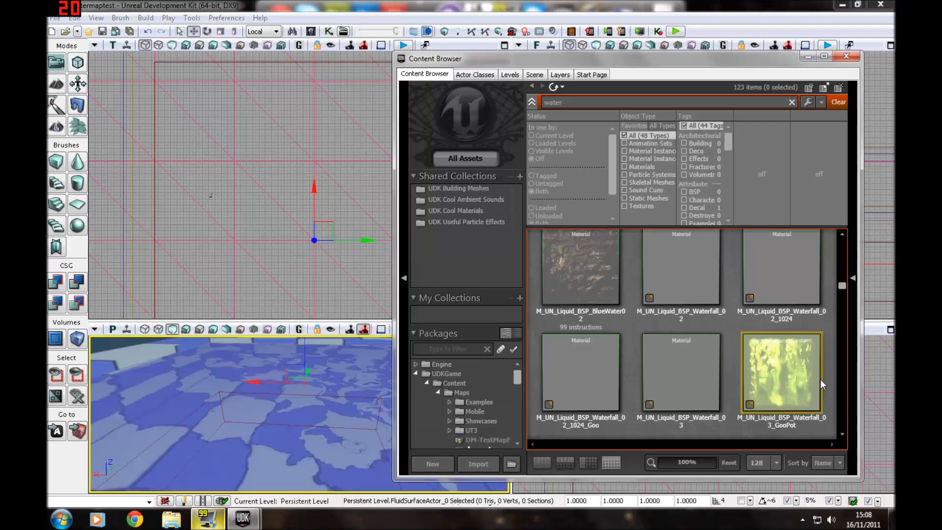
double_click(781, 373)
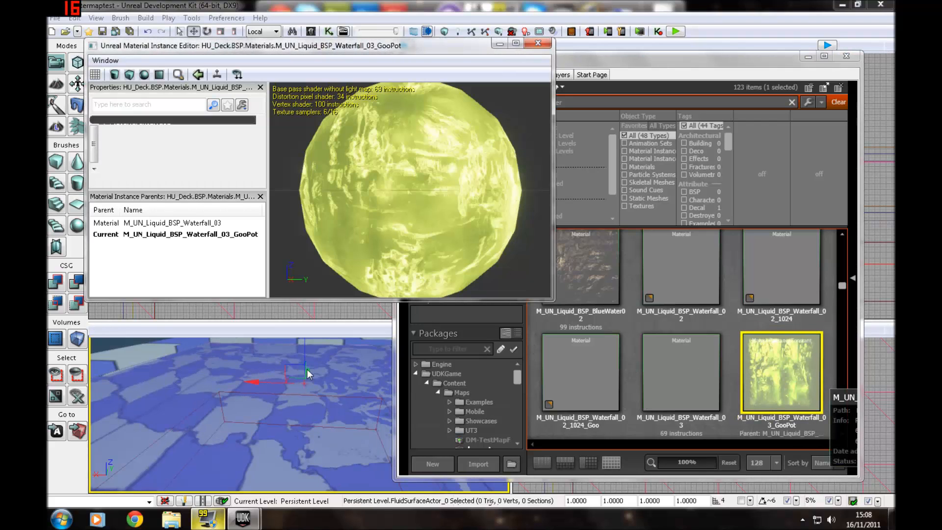
Step: Assign the GooPot material to the fluid surface and minimize the Content Browser
right_click(306, 372)
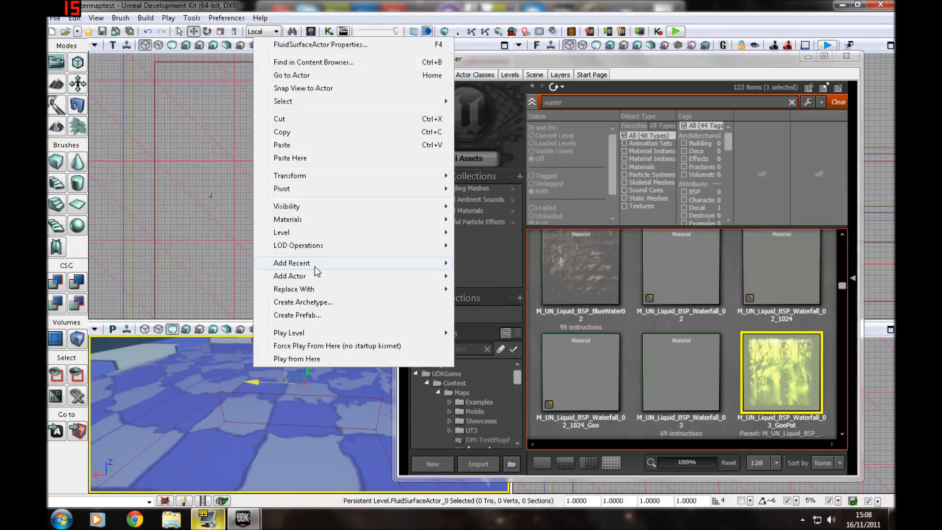
mouse_move(287, 219)
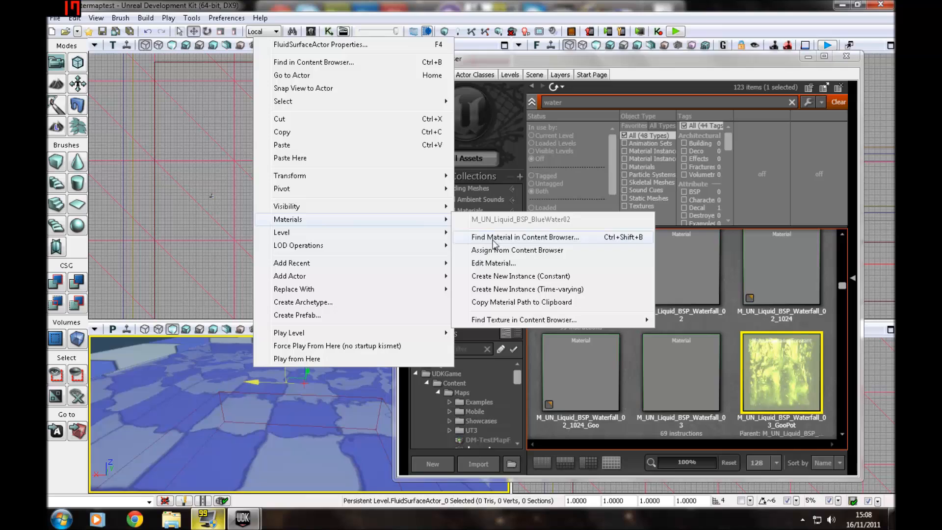
left_click(524, 236)
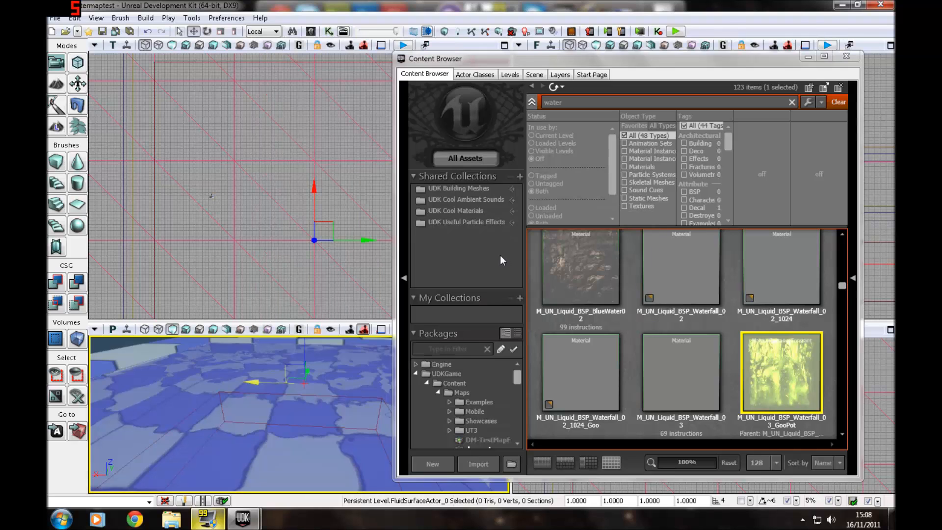
mouse_move(553, 230)
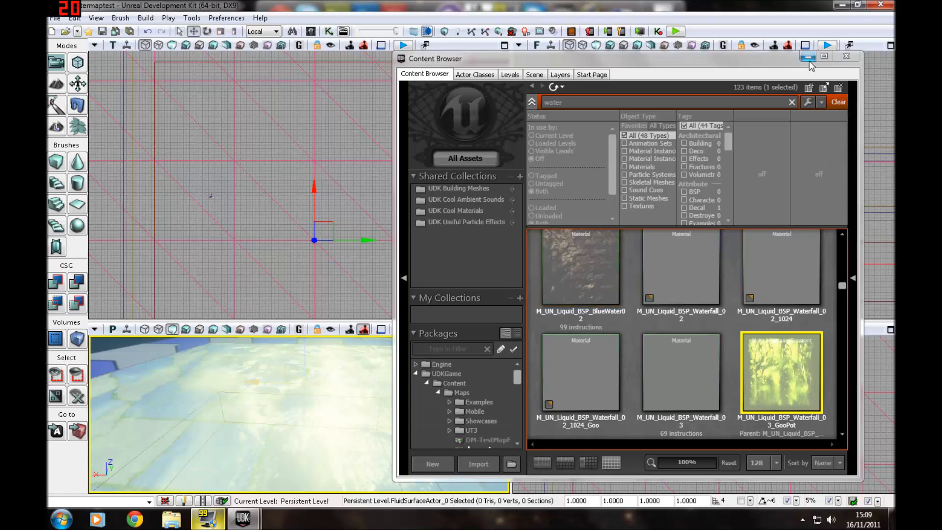
left_click(809, 56)
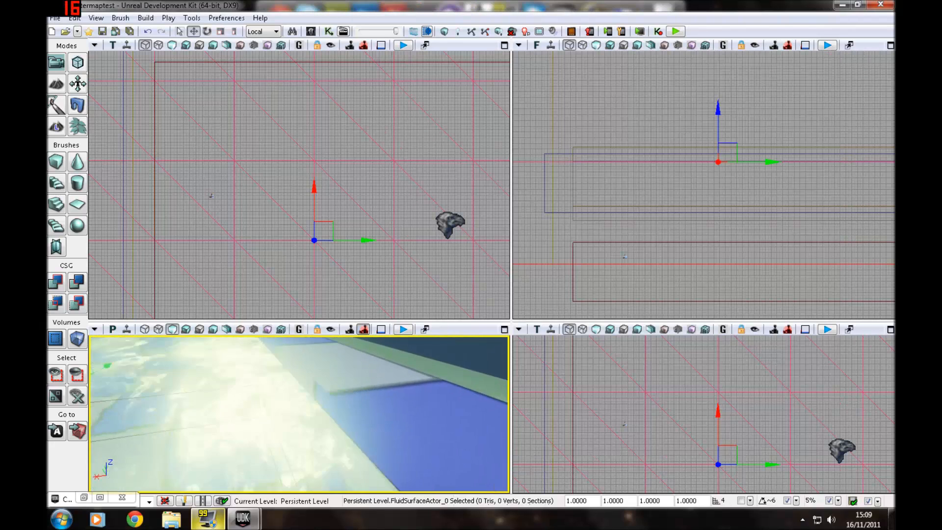